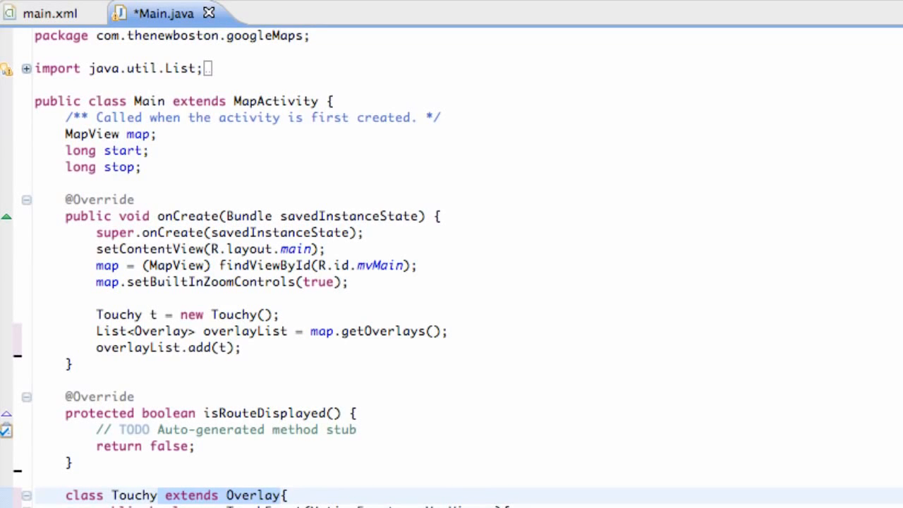
{"action": "mouse_move", "coordinate": [291, 376]}
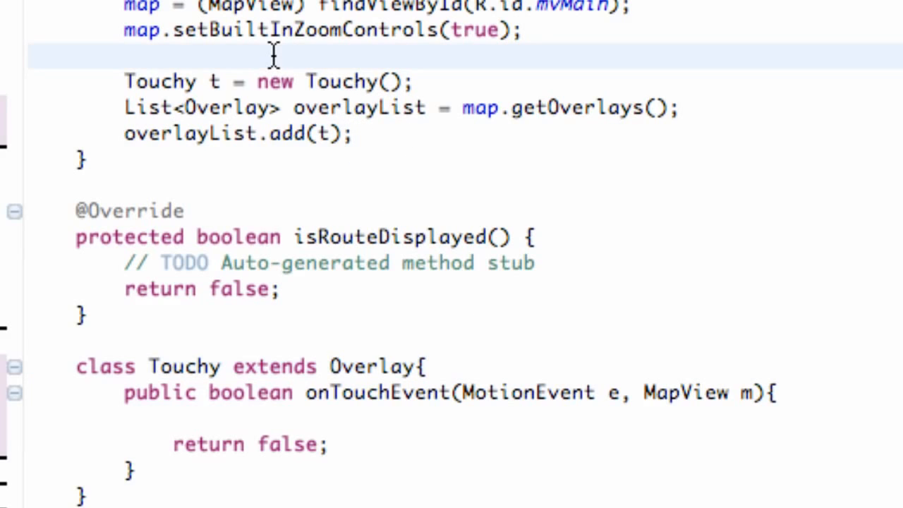
Start a map.setOn listener line and then remove the half-written line.
{"action": "type", "text": "map."}
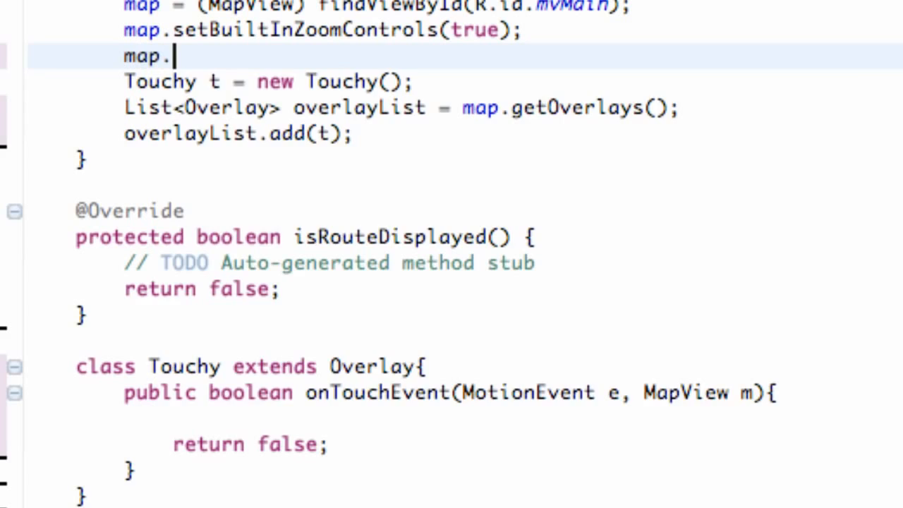
{"action": "type", "text": "setOn"}
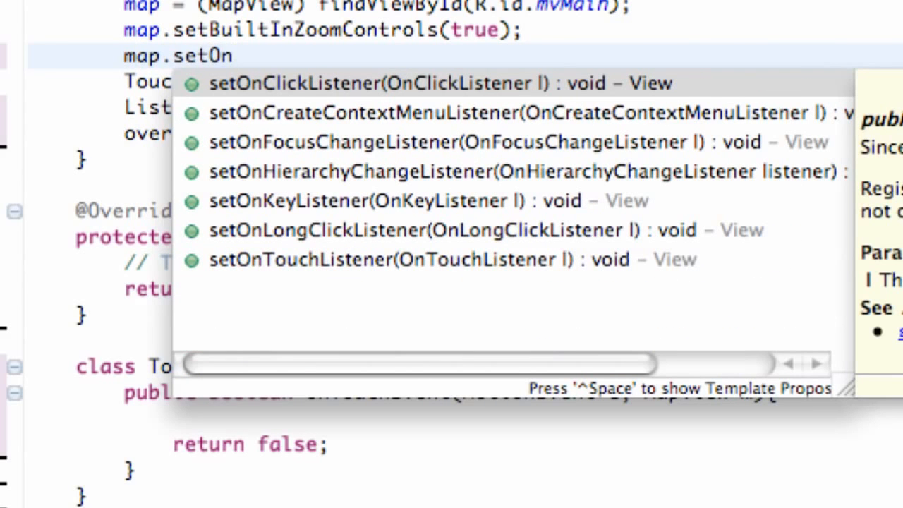
{"action": "mouse_move", "coordinate": [407, 99]}
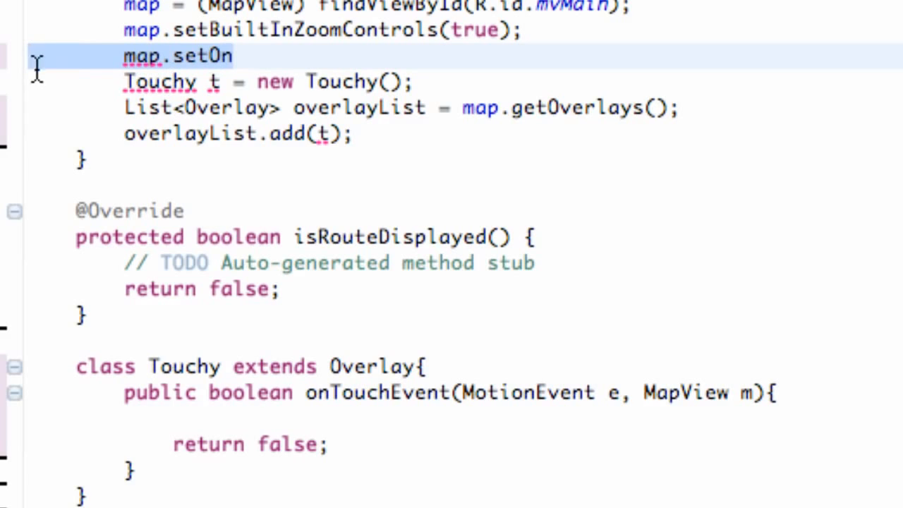
{"action": "mouse_move", "coordinate": [356, 118]}
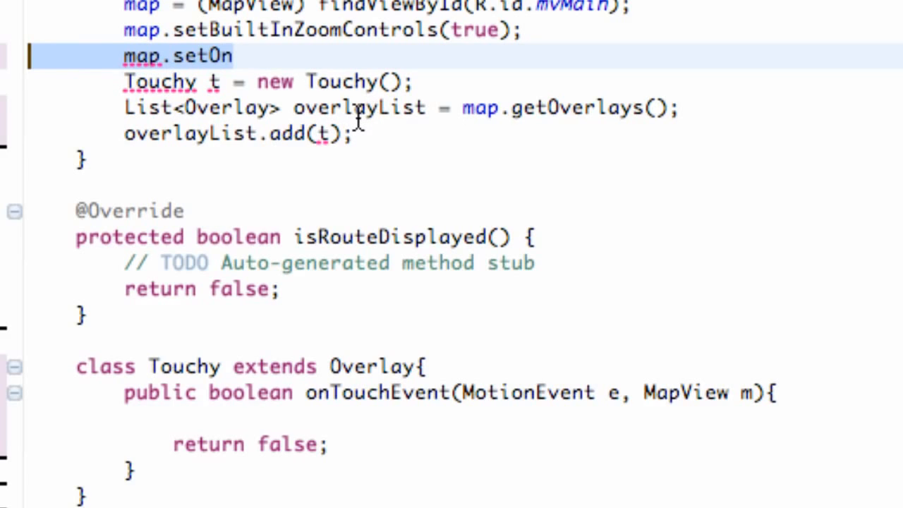
{"action": "key", "text": "Delete"}
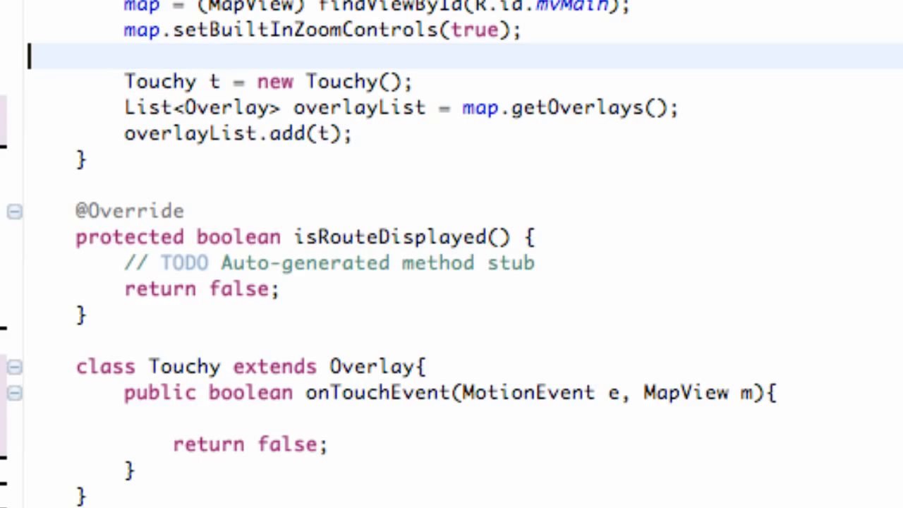
{"action": "mouse_move", "coordinate": [313, 378]}
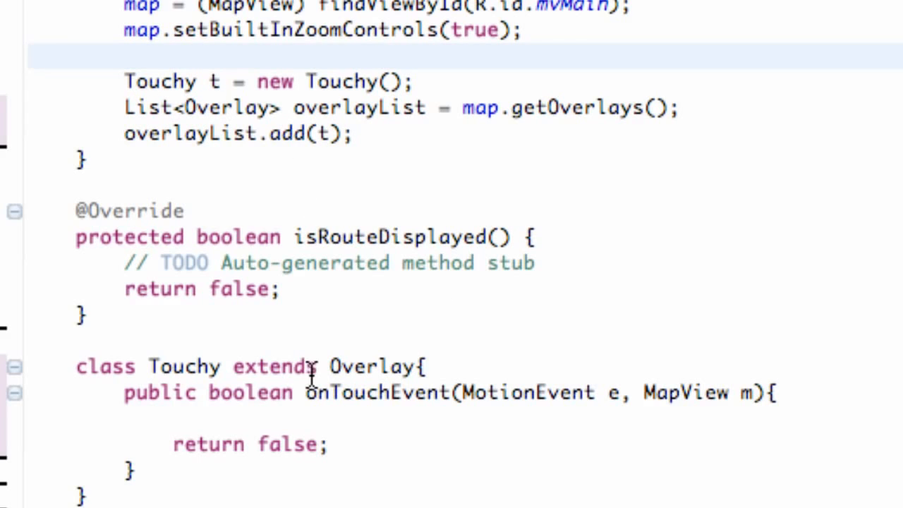
Bring up the Overlay Javadoc method summary and read draw's and onTouchEvent's parameter types.
{"action": "double_click", "coordinate": [370, 367]}
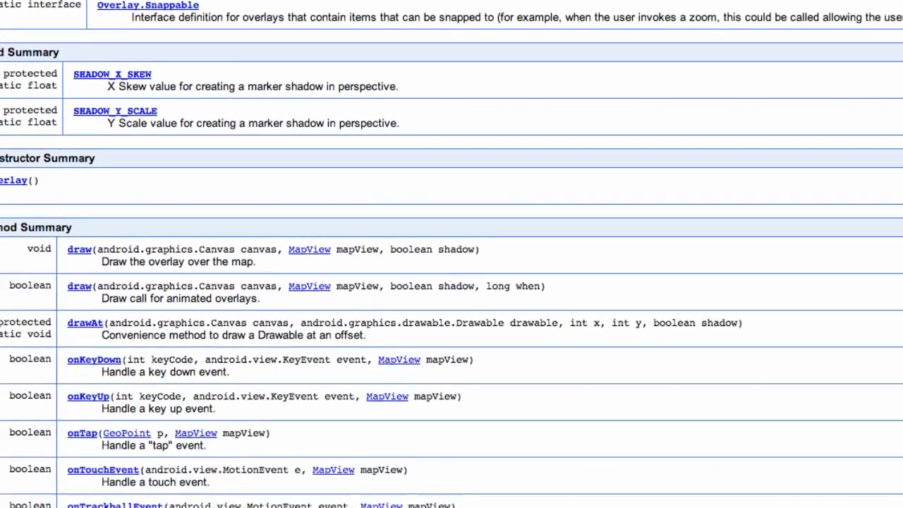
{"action": "scroll", "scroll_direction": "down", "scroll_amount": 3}
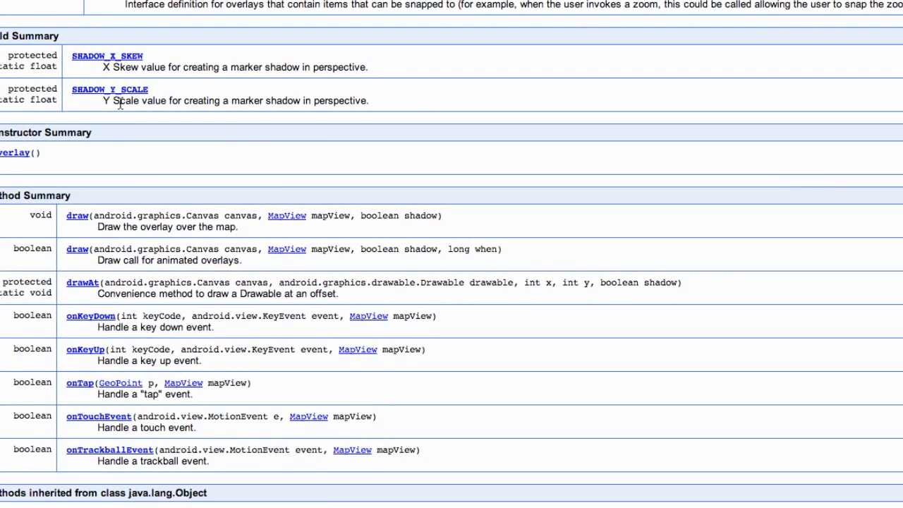
{"action": "scroll", "scroll_direction": "down", "scroll_amount": 3}
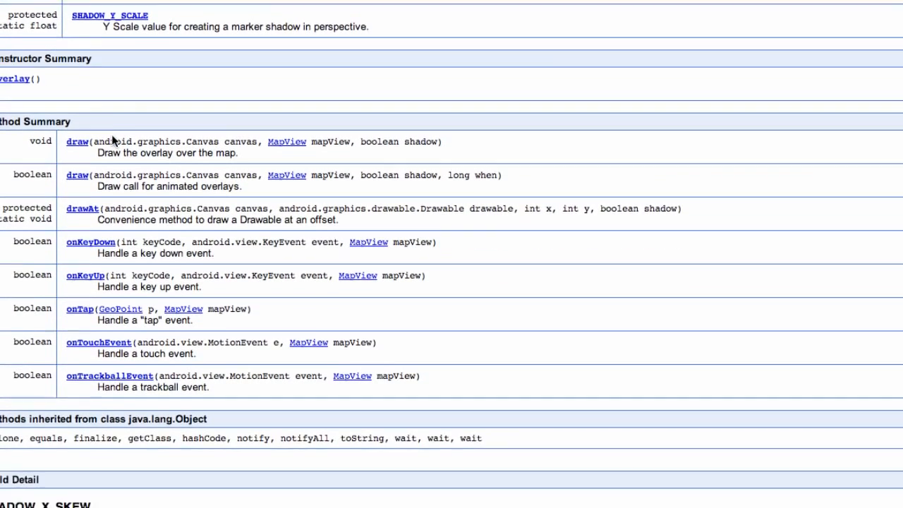
{"action": "scroll", "scroll_direction": "down", "scroll_amount": 3}
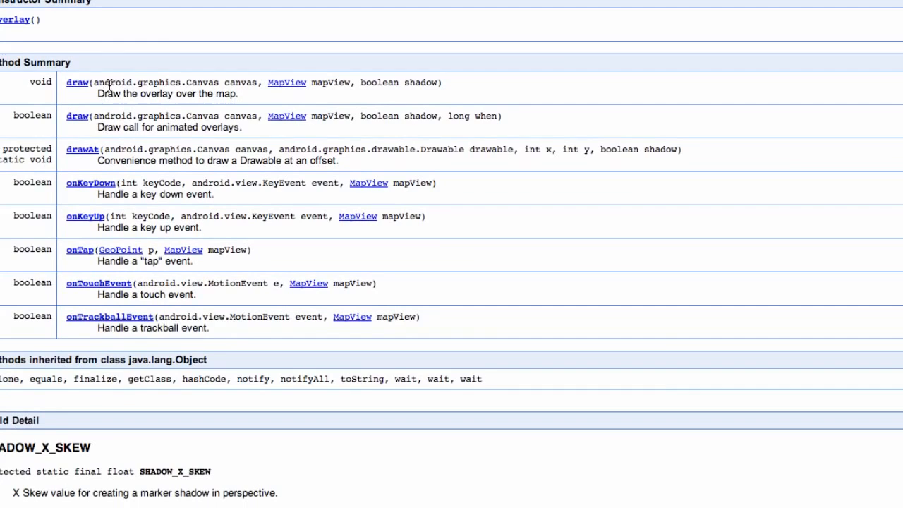
{"action": "double_click", "coordinate": [138, 82]}
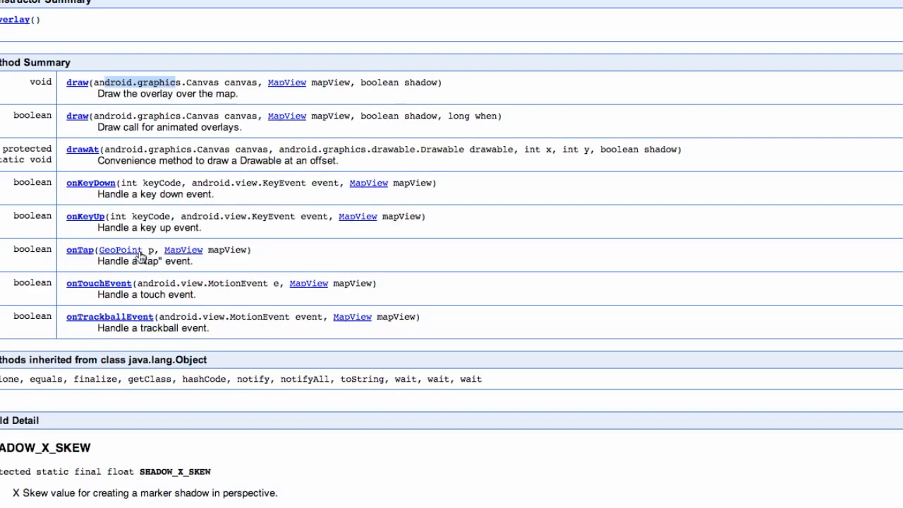
{"action": "mouse_move", "coordinate": [147, 286]}
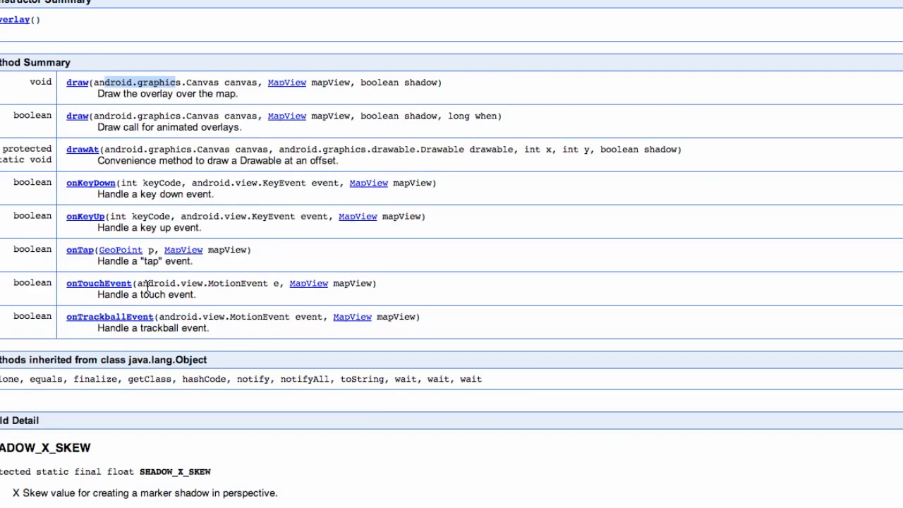
{"action": "double_click", "coordinate": [177, 283]}
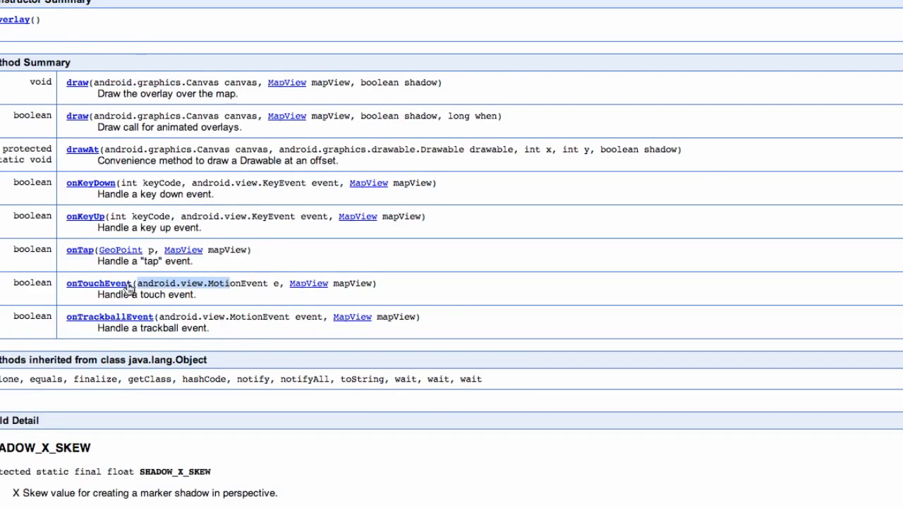
{"action": "mouse_move", "coordinate": [148, 246]}
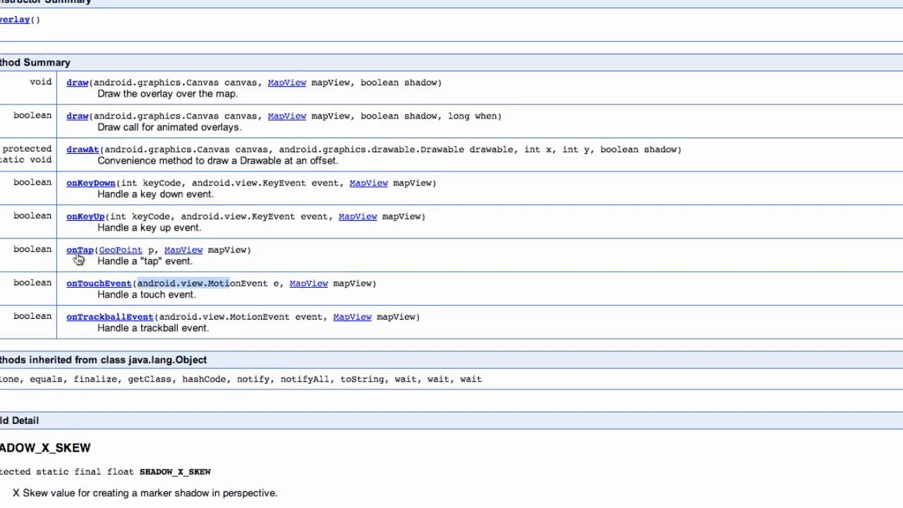
{"action": "mouse_move", "coordinate": [228, 281]}
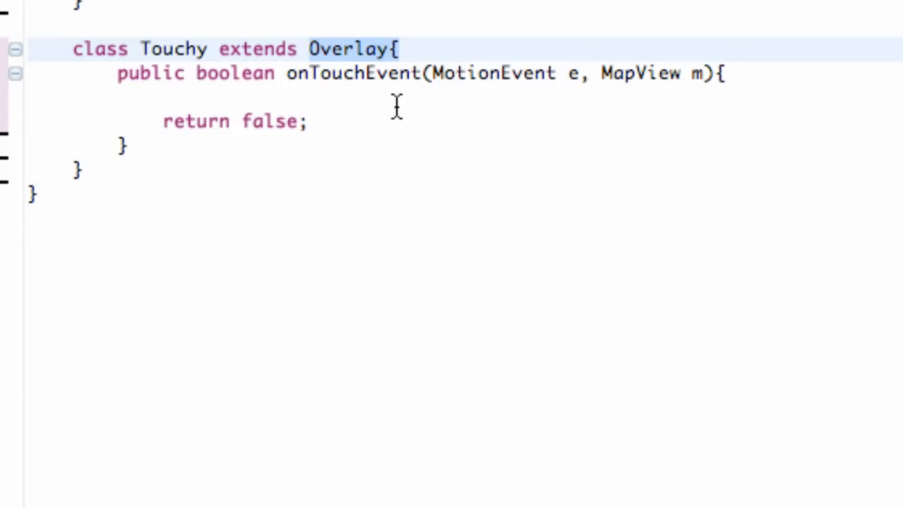
Begin a 'long start' declaration inside Touchy's onTouchEvent method.
{"action": "double_click", "coordinate": [367, 73]}
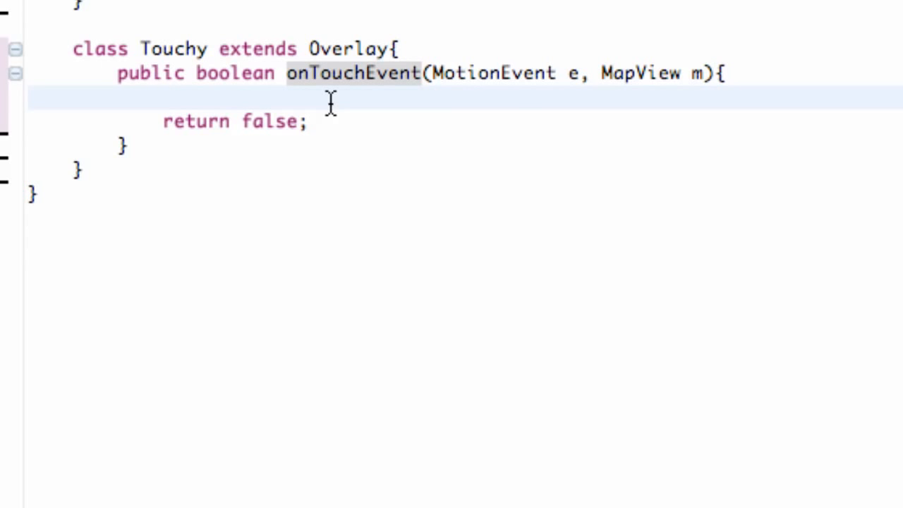
{"action": "type", "text": "lon"}
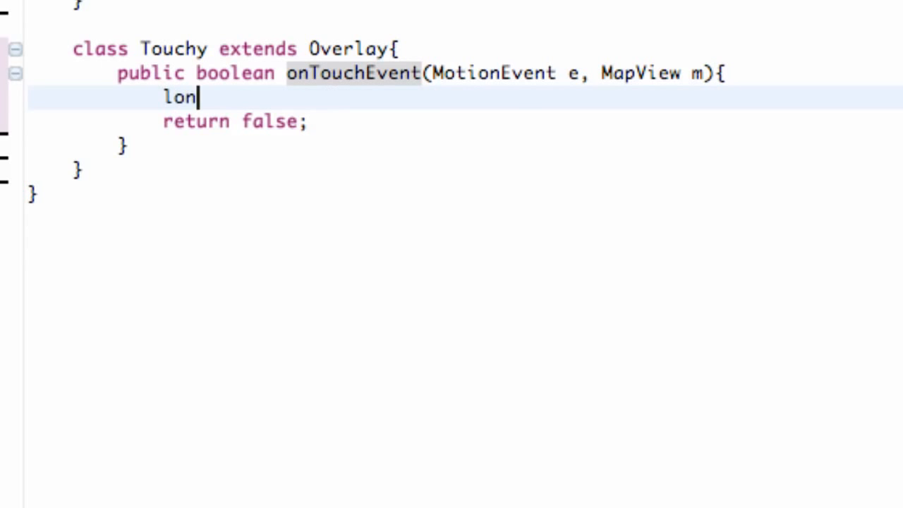
{"action": "type", "text": "g sh"}
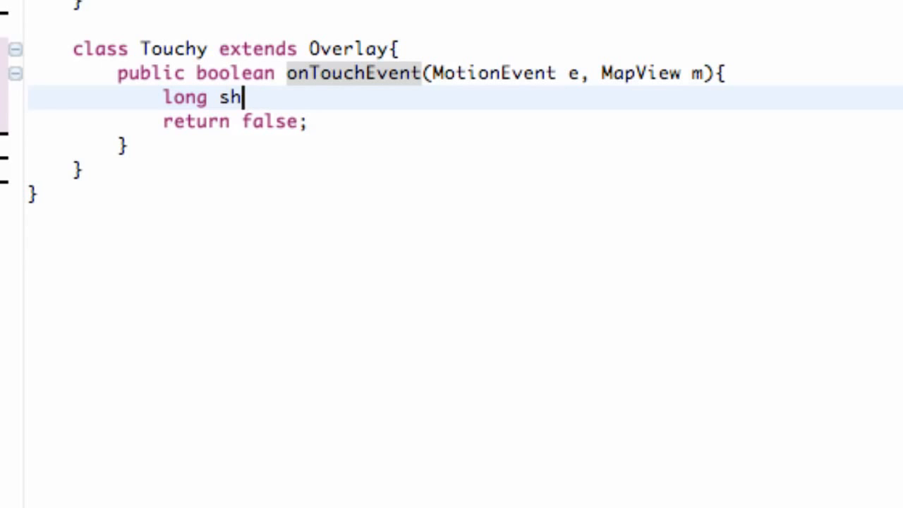
{"action": "type", "text": "art;"}
{"action": "type", "text": "long stop;"}
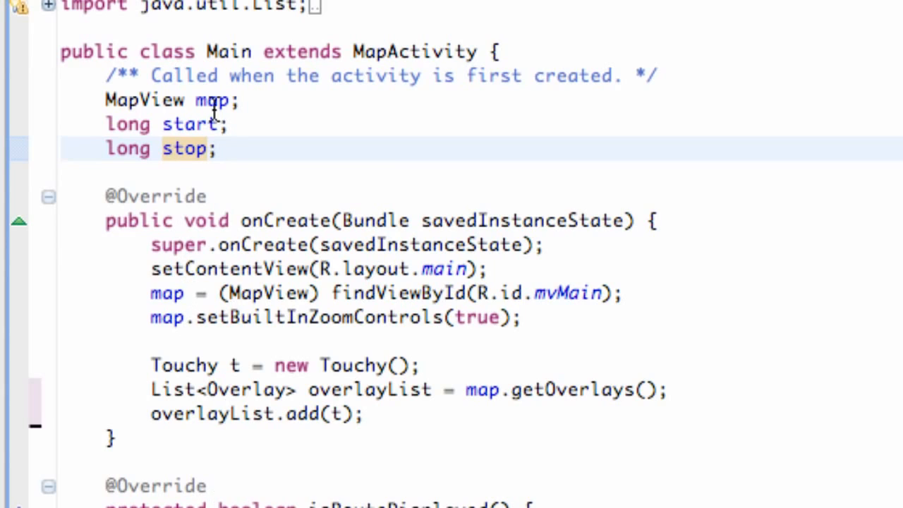
{"action": "mouse_move", "coordinate": [161, 124]}
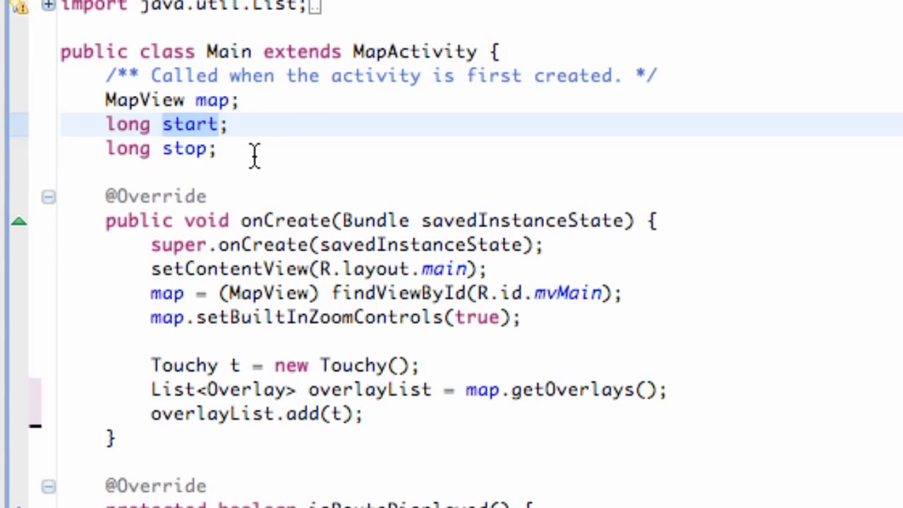
{"action": "mouse_move", "coordinate": [226, 155]}
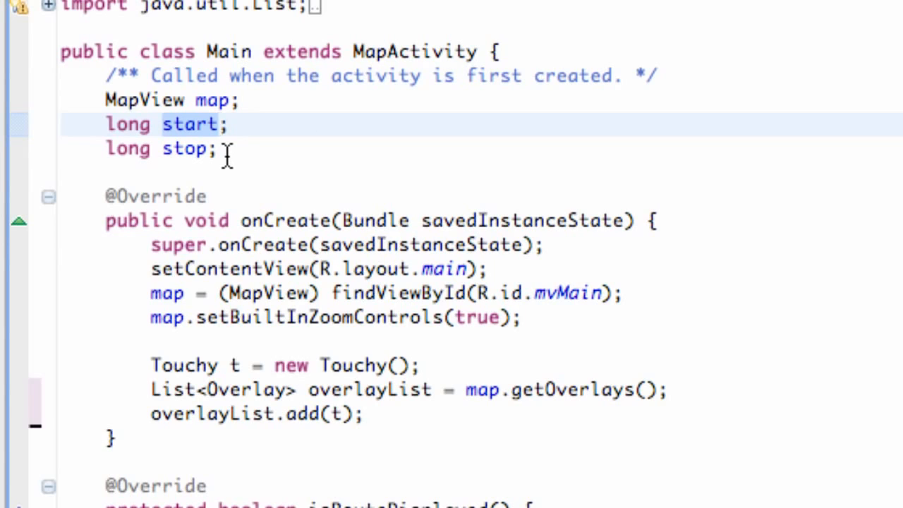
Position the cursor at the end of the 'long stop;' field declaration in Main.
{"action": "left_click", "coordinate": [167, 148]}
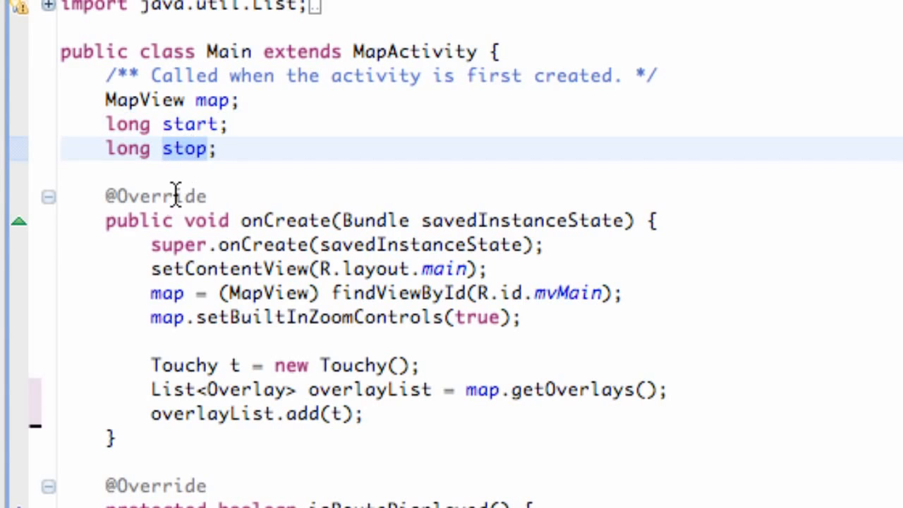
{"action": "left_click", "coordinate": [211, 150]}
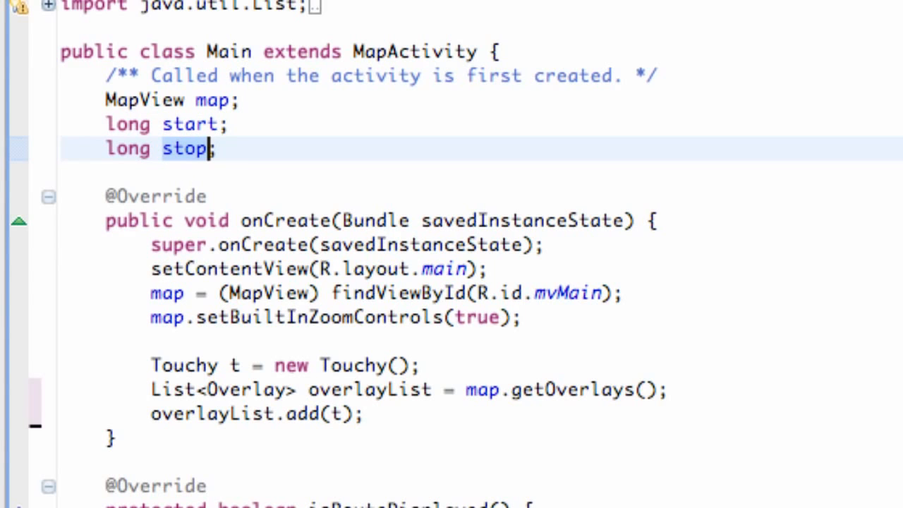
Write the condition if (e.getAction() == MotionEvent.ACTION_DOWN) in onTouchEvent.
{"action": "scroll", "scroll_direction": "down", "scroll_amount": 3}
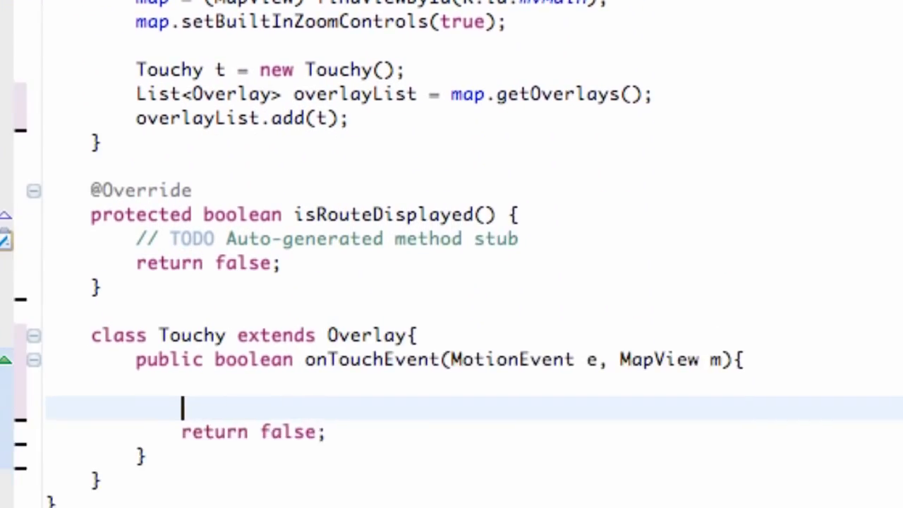
{"action": "scroll", "scroll_direction": "down", "scroll_amount": 3}
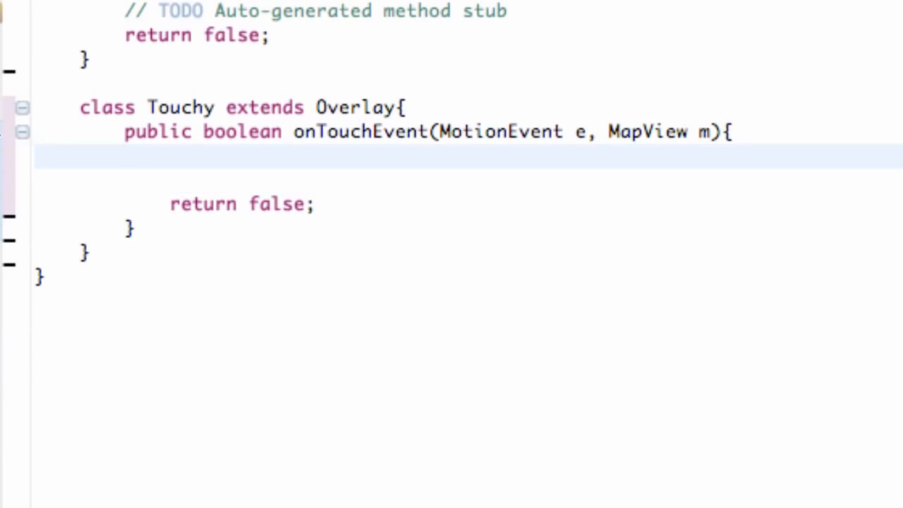
{"action": "left_click", "coordinate": [125, 156]}
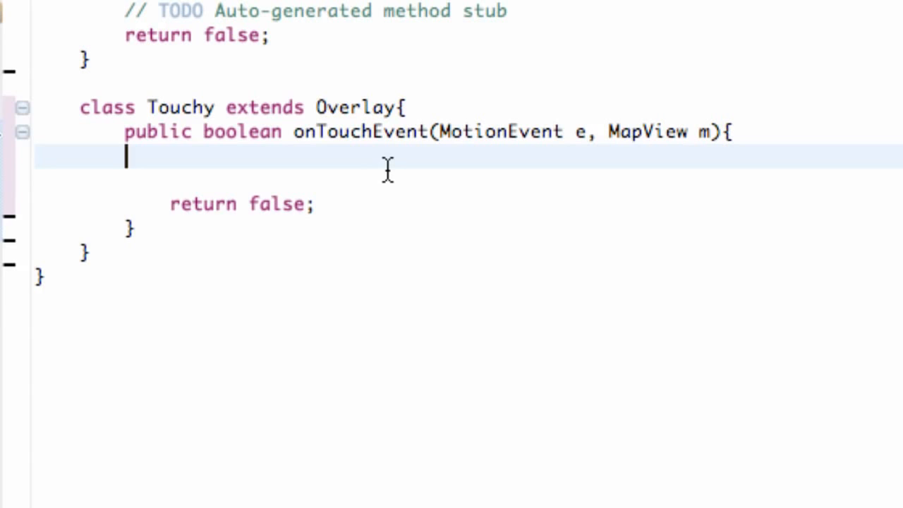
{"action": "mouse_move", "coordinate": [346, 141]}
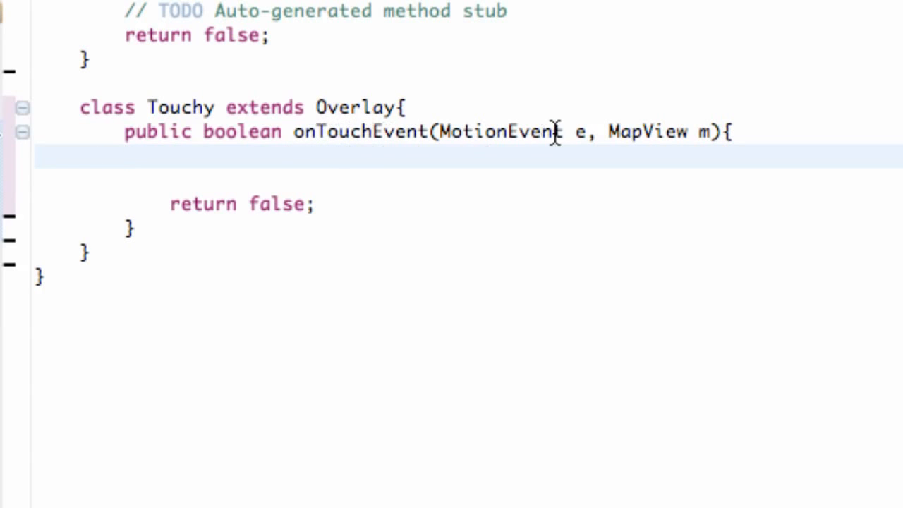
{"action": "left_click_drag", "start_coordinate": [440, 131], "coordinate": [593, 131]}
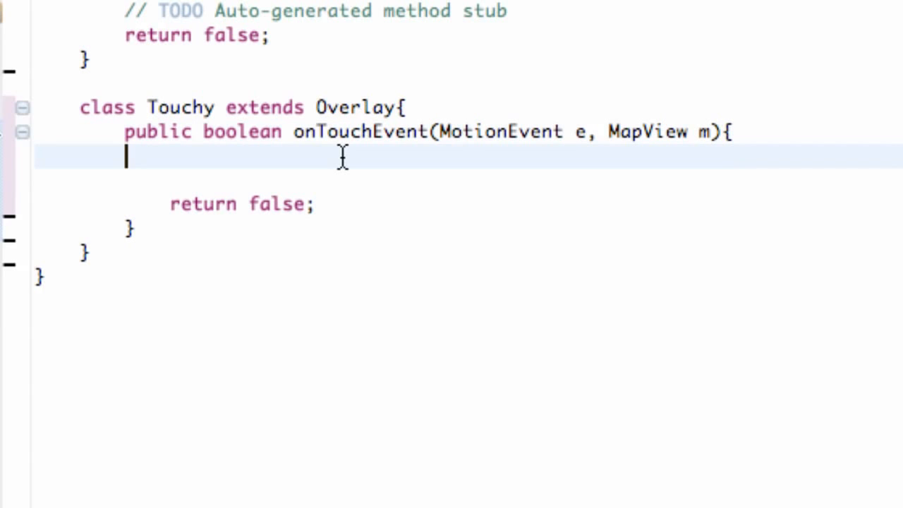
{"action": "type", "text": "if ("}
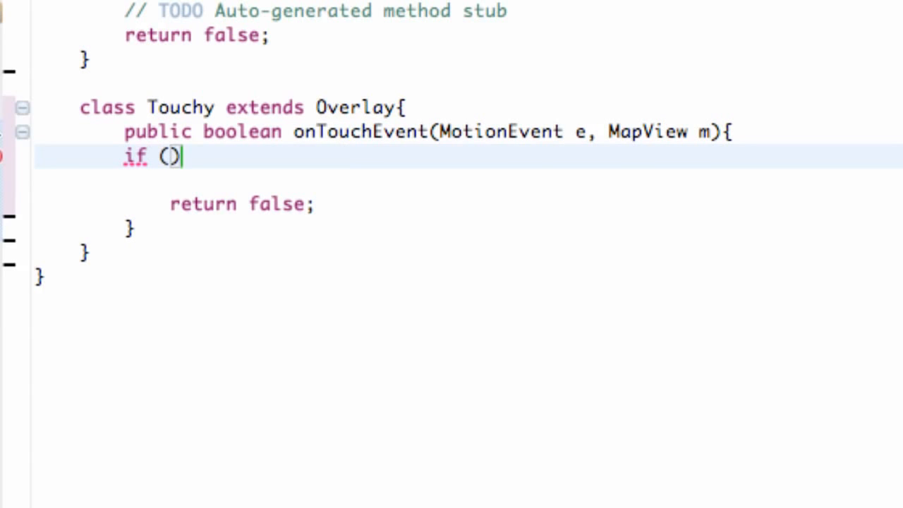
{"action": "type", "text": "e."}
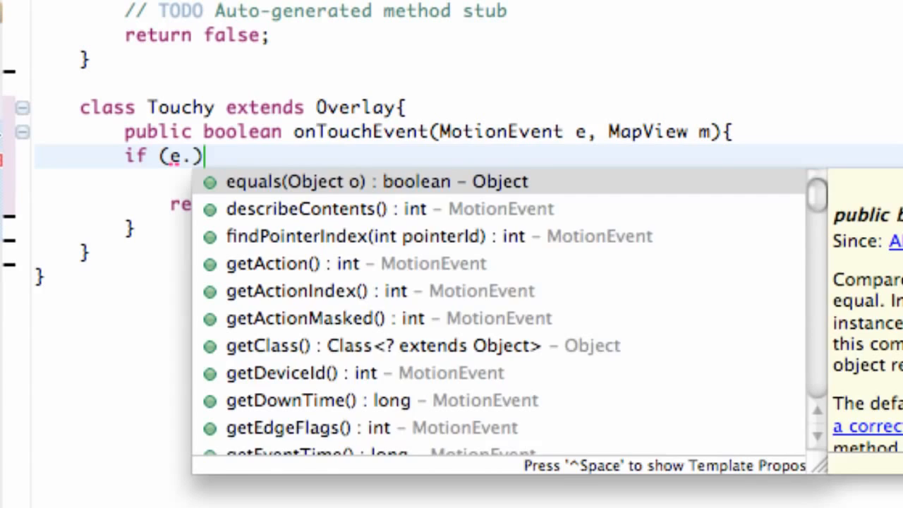
{"action": "type", "text": "getAction("}
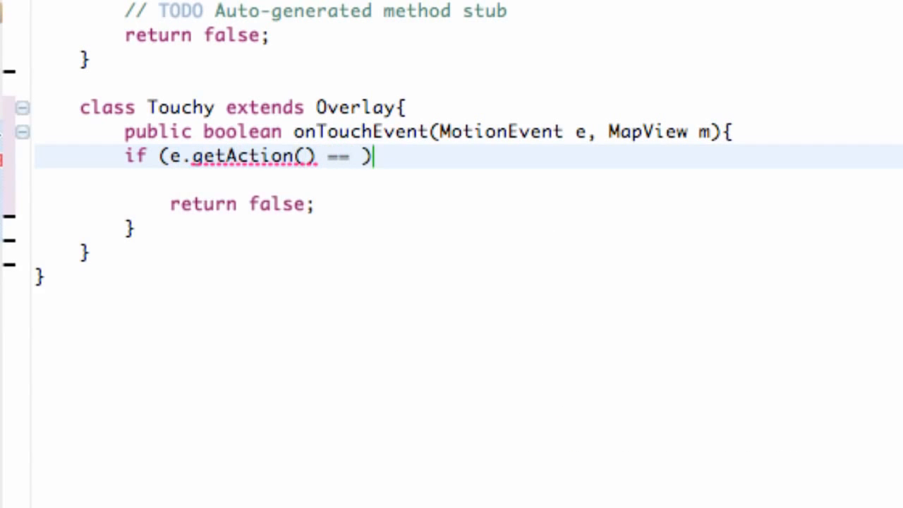
{"action": "type", "text": "MotionEvent.ACTION_DOWN"}
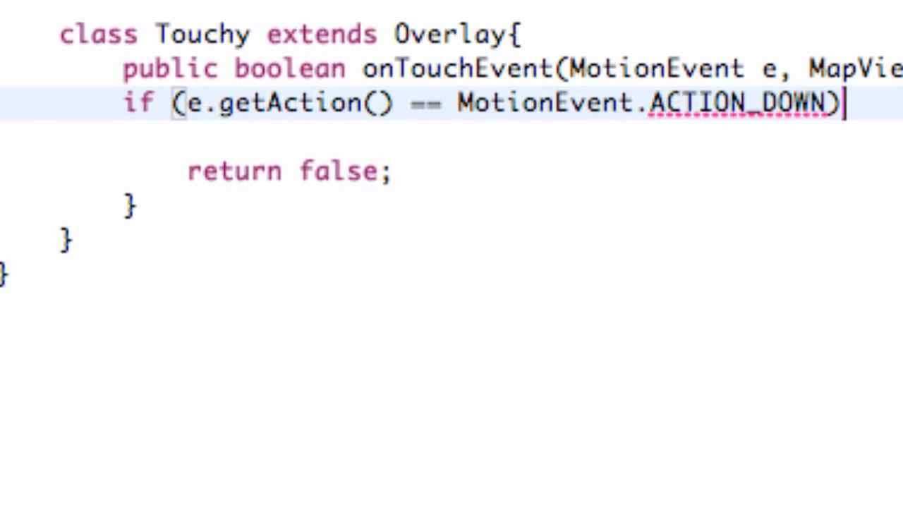
Fill the block with start = e.getEventTime(); and move below it.
{"action": "type", "text": "{"}
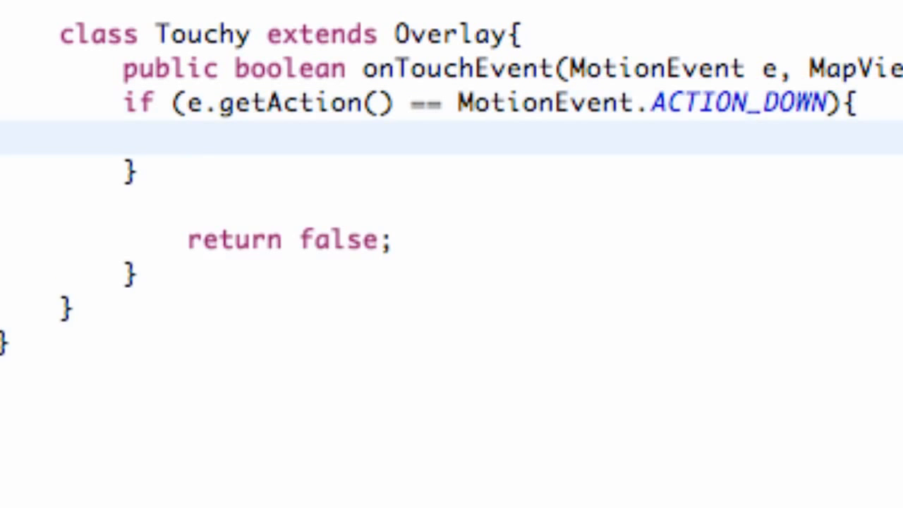
{"action": "type", "text": "s"}
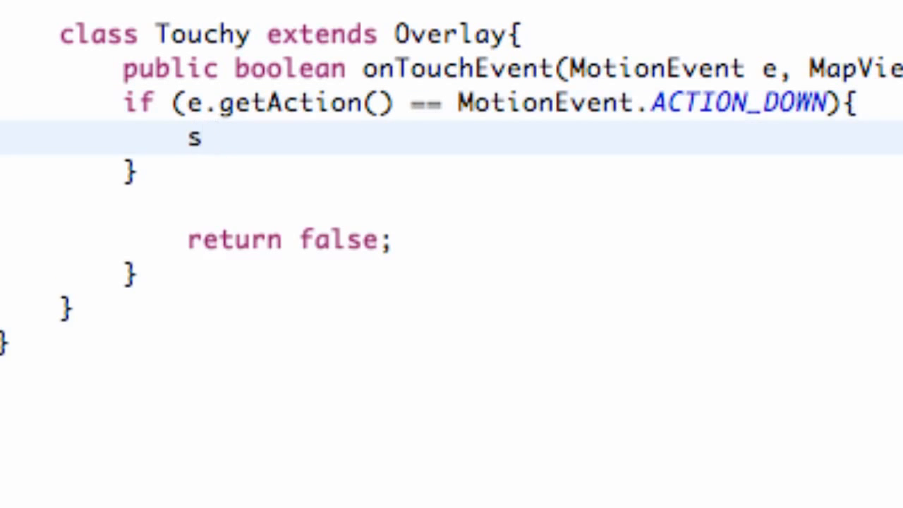
{"action": "type", "text": "tart"}
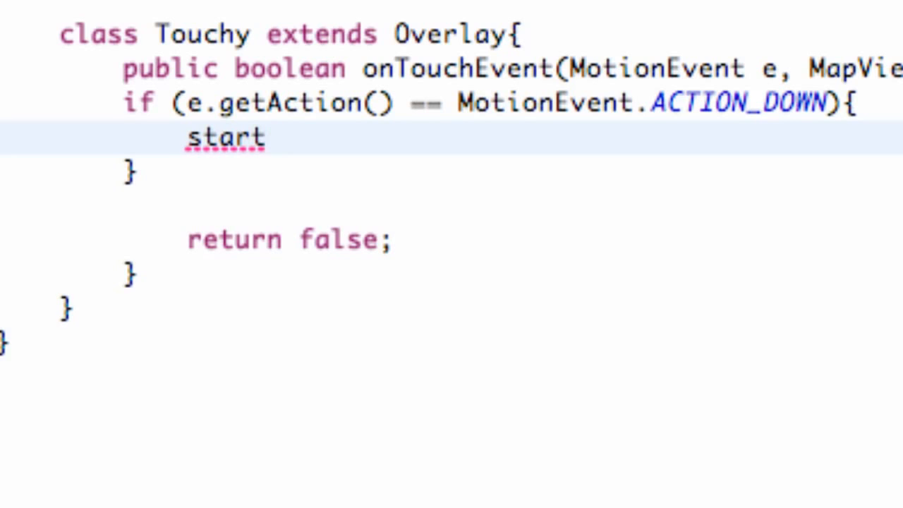
{"action": "type", "text": "="}
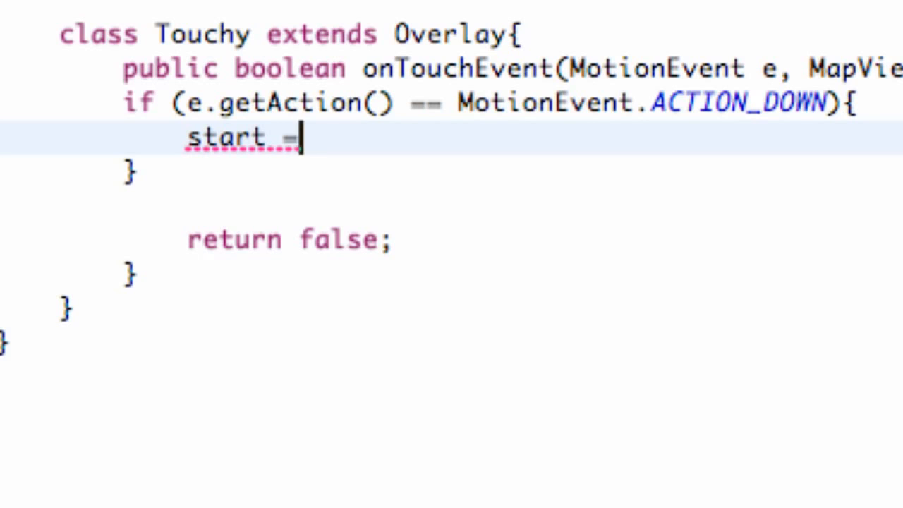
{"action": "type", "text": "e."}
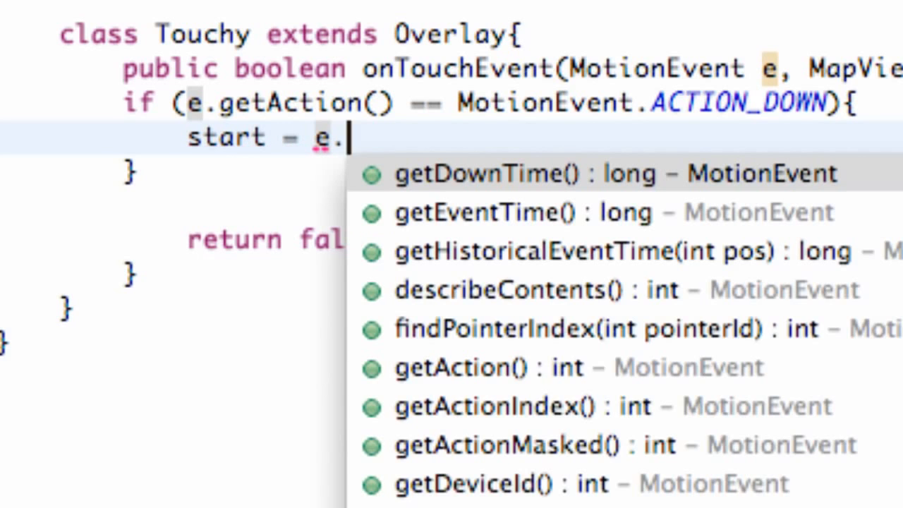
{"action": "type", "text": "getE"}
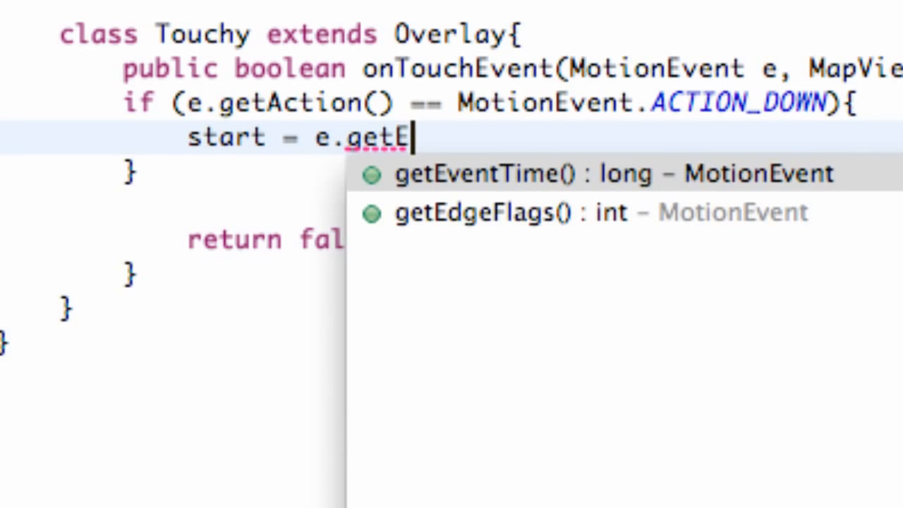
{"action": "mouse_move", "coordinate": [465, 209]}
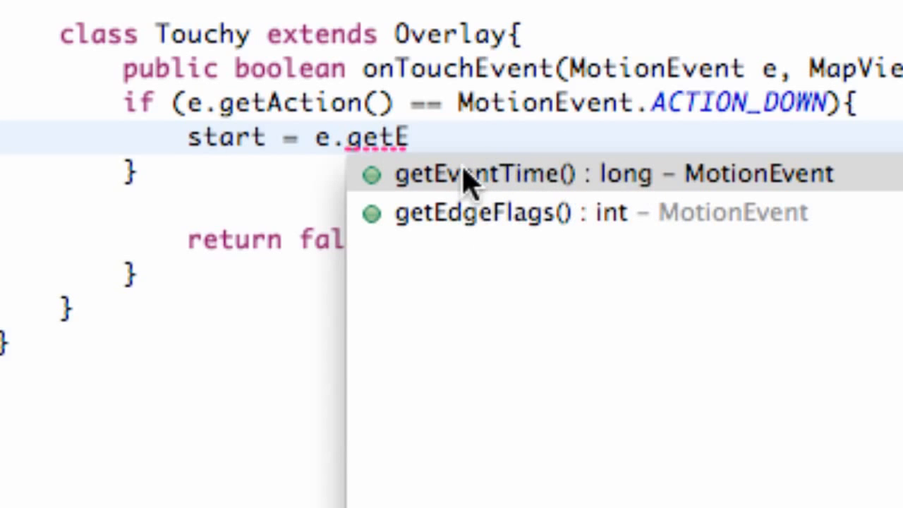
{"action": "mouse_move", "coordinate": [501, 187]}
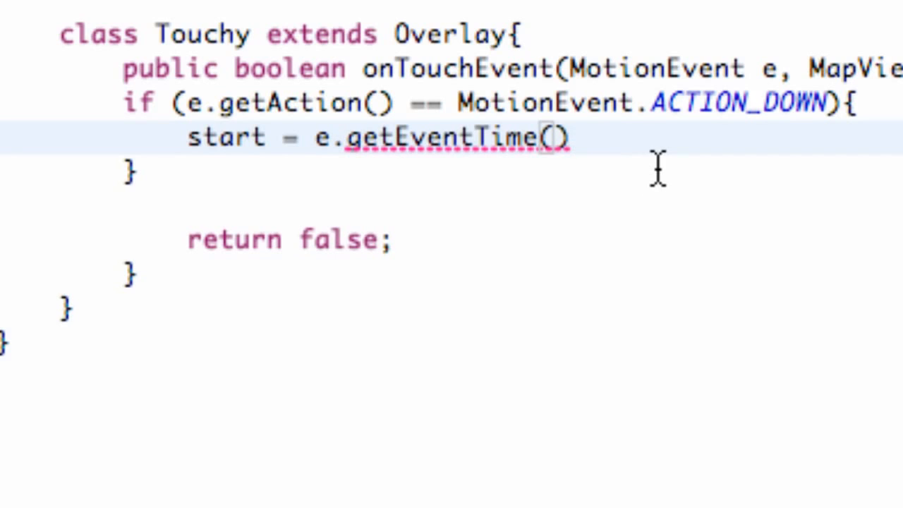
{"action": "type", "text": ";"}
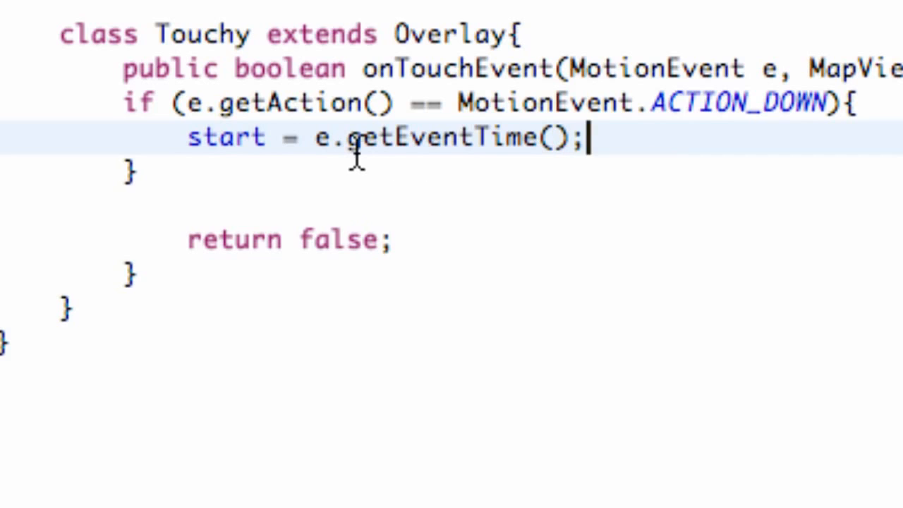
{"action": "mouse_move", "coordinate": [220, 203]}
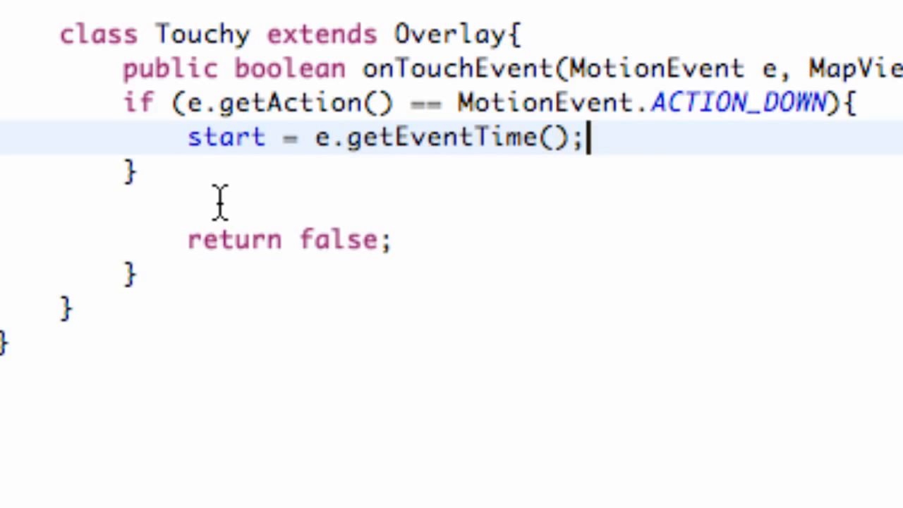
{"action": "left_click", "coordinate": [124, 205]}
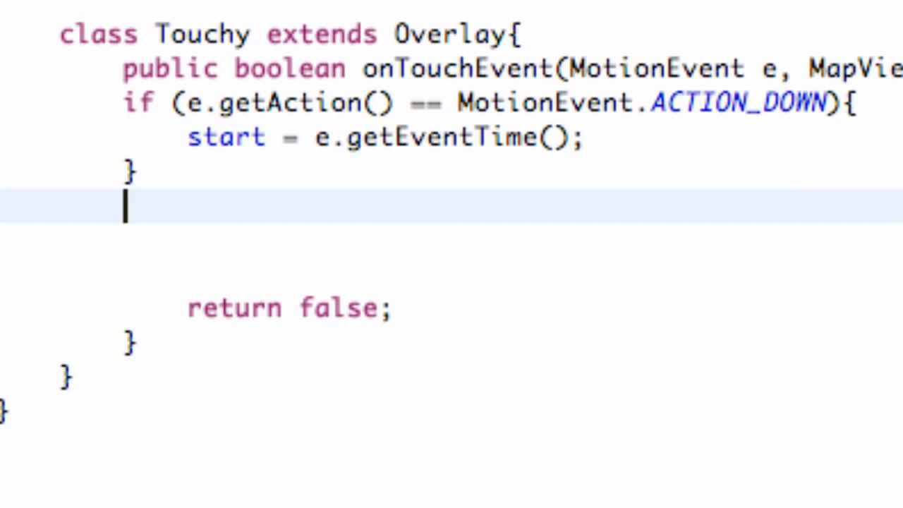
Write a second condition if (e.getAction() == MotionEvent.ACTION_UP).
{"action": "type", "text": "if"}
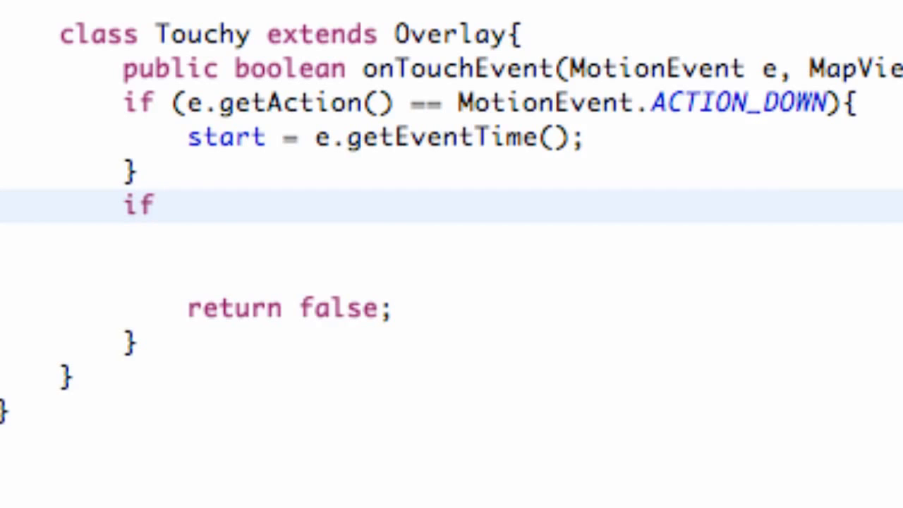
{"action": "type", "text": "()"}
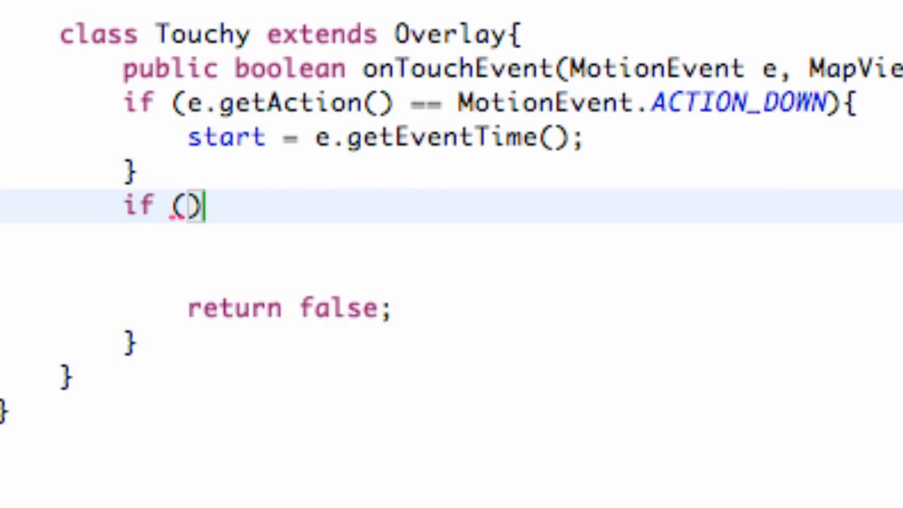
{"action": "type", "text": "e."}
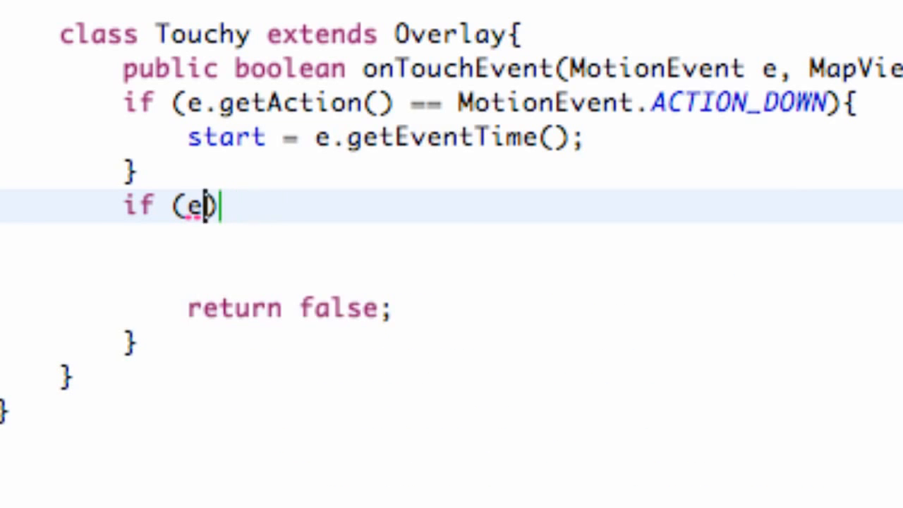
{"action": "type", "text": ".getAction("}
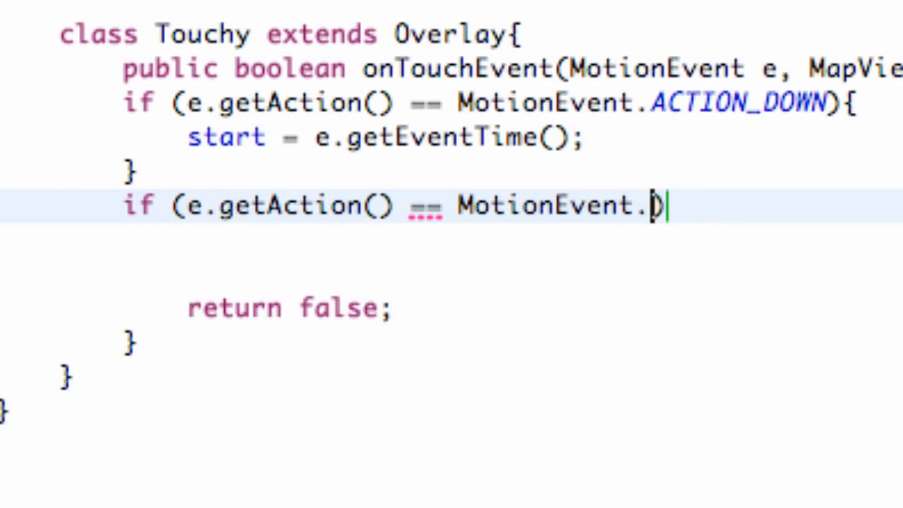
{"action": "type", "text": "a"}
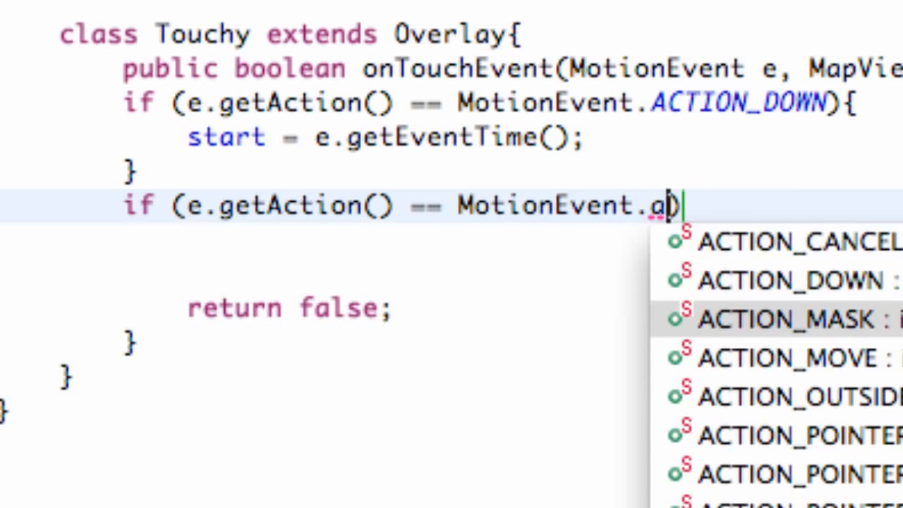
{"action": "type", "text": "CTION_UP"}
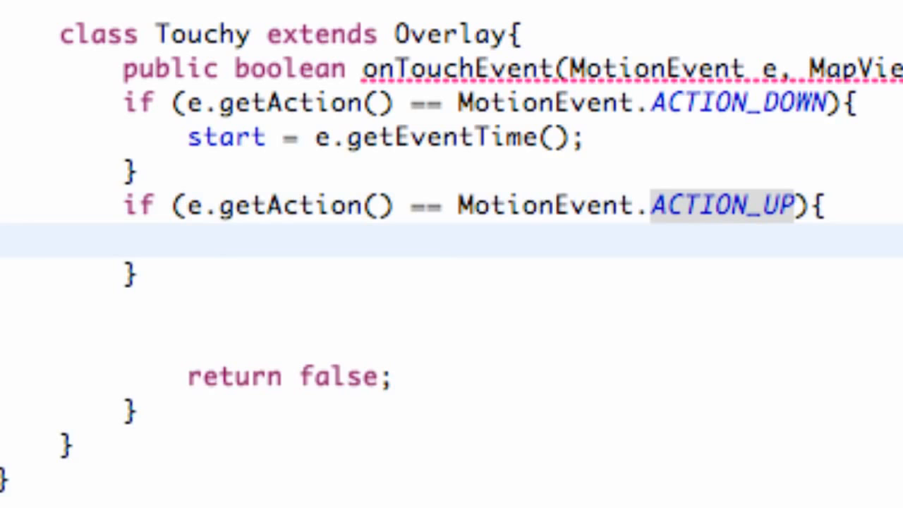
Fill its block with stop = e.getEventTime(); and start a new line below it.
{"action": "type", "text": "stop = e."}
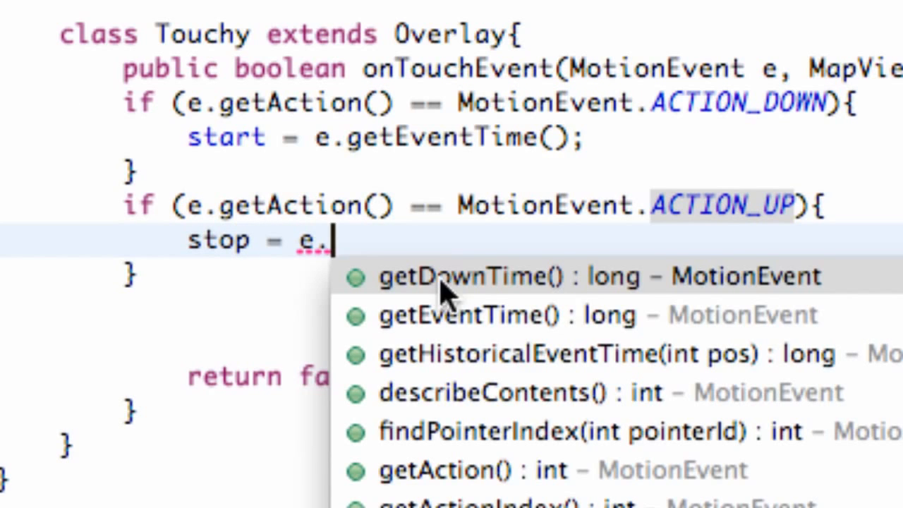
{"action": "type", "text": "getEventTime();"}
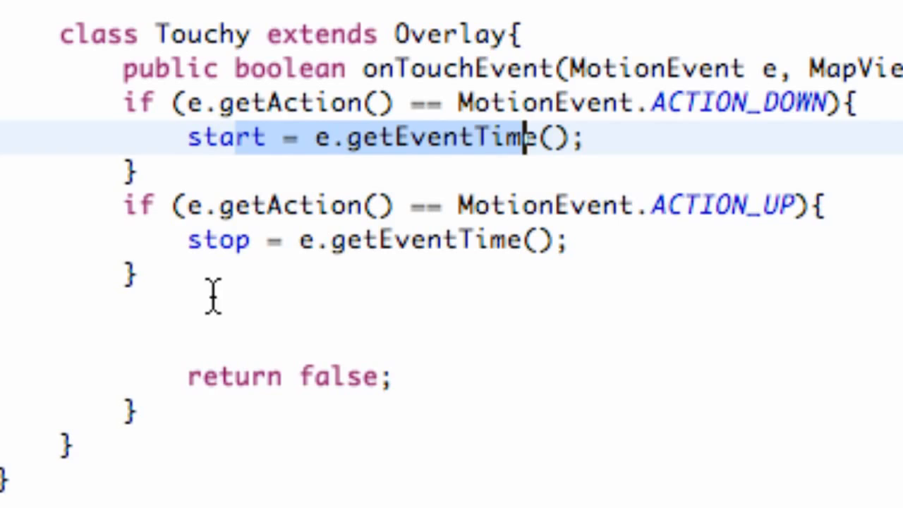
{"action": "left_click", "coordinate": [254, 308]}
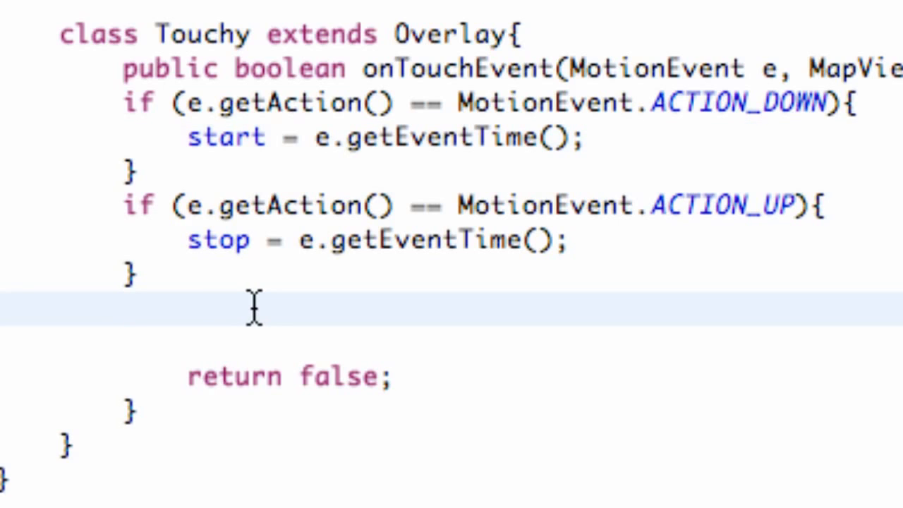
{"action": "left_click", "coordinate": [126, 307]}
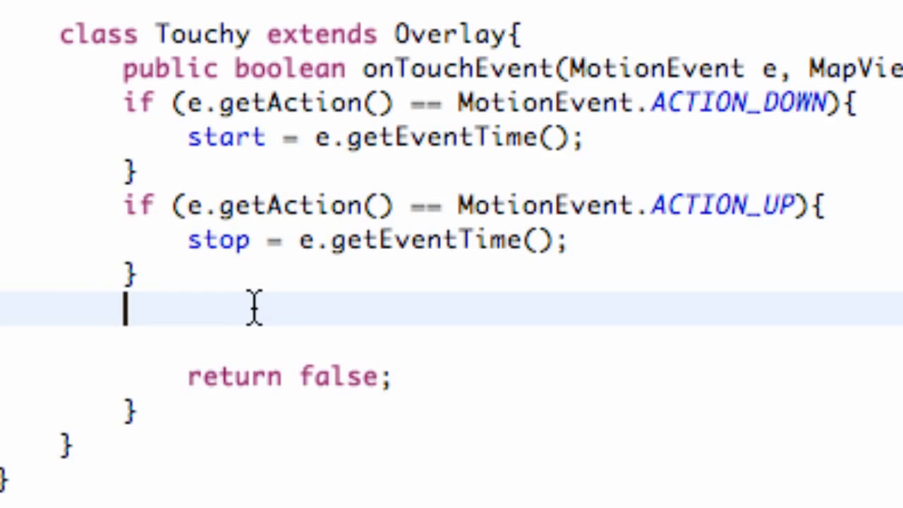
Add the condition if (stop - start > 1500){ with an empty body.
{"action": "type", "text": "if"}
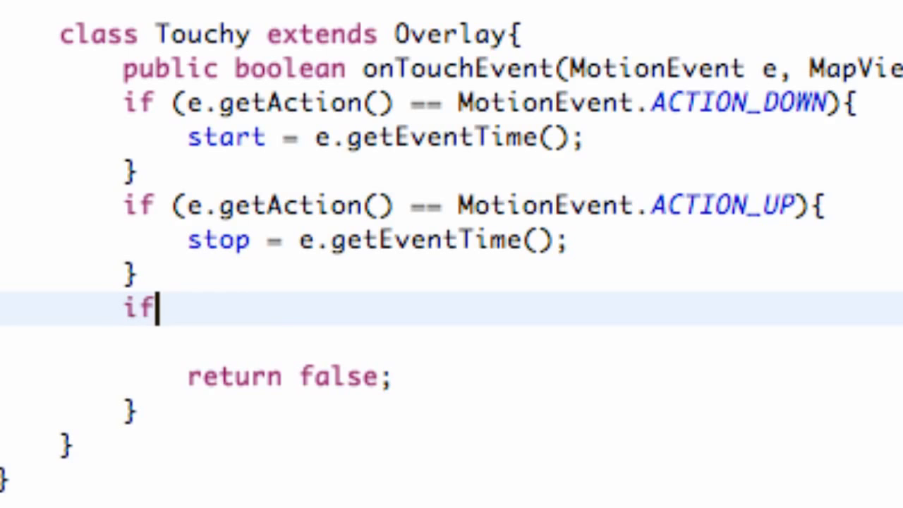
{"action": "type", "text": "()"}
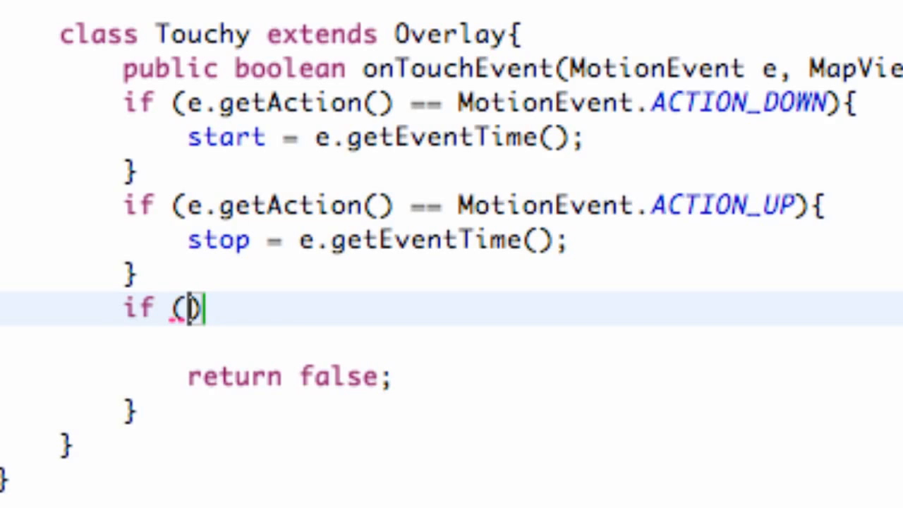
{"action": "type", "text": "stop - start"}
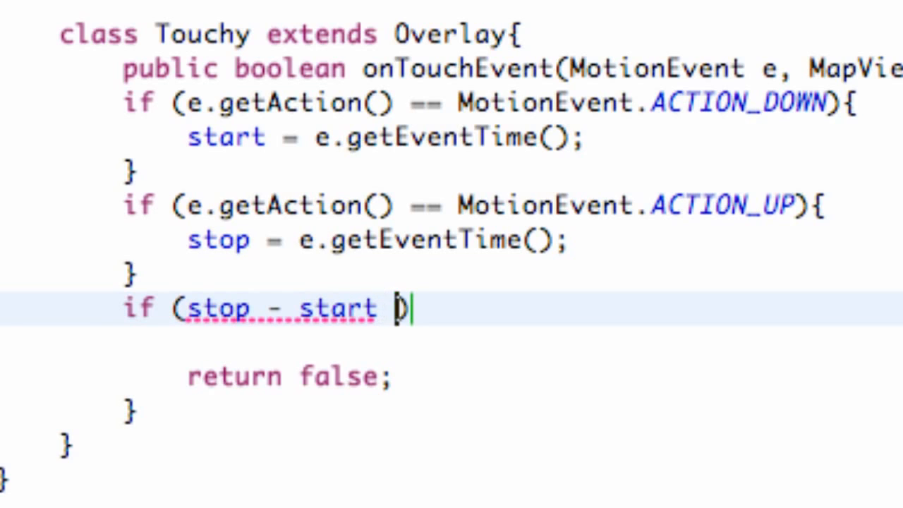
{"action": "type", "text": ">15)"}
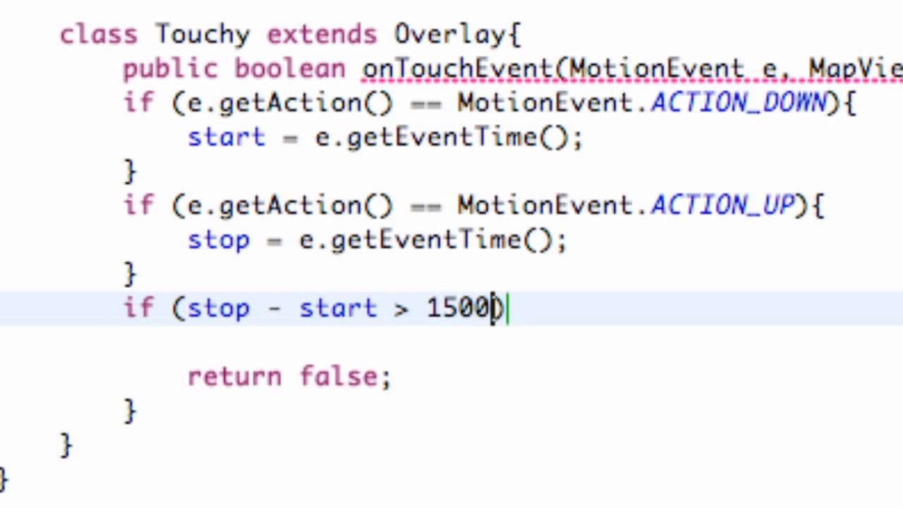
{"action": "mouse_move", "coordinate": [446, 316]}
{"action": "type", "text": "{"}
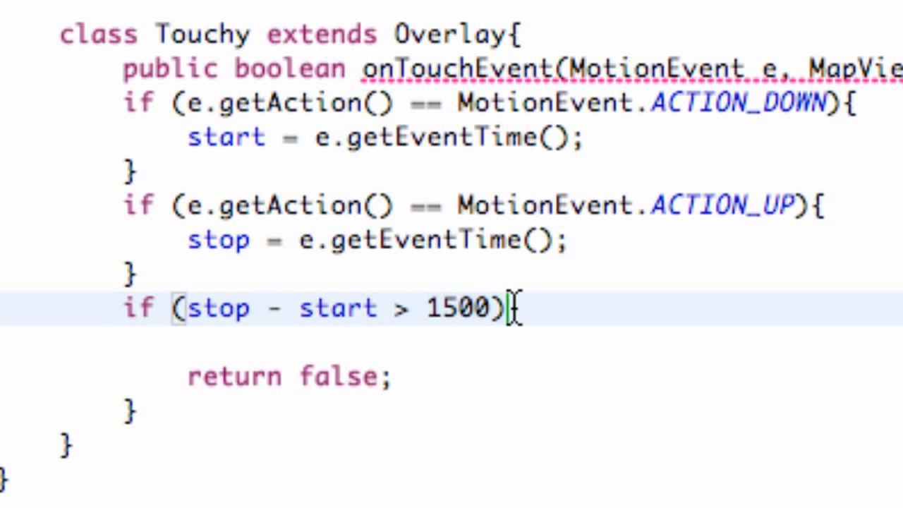
{"action": "key", "text": "Enter"}
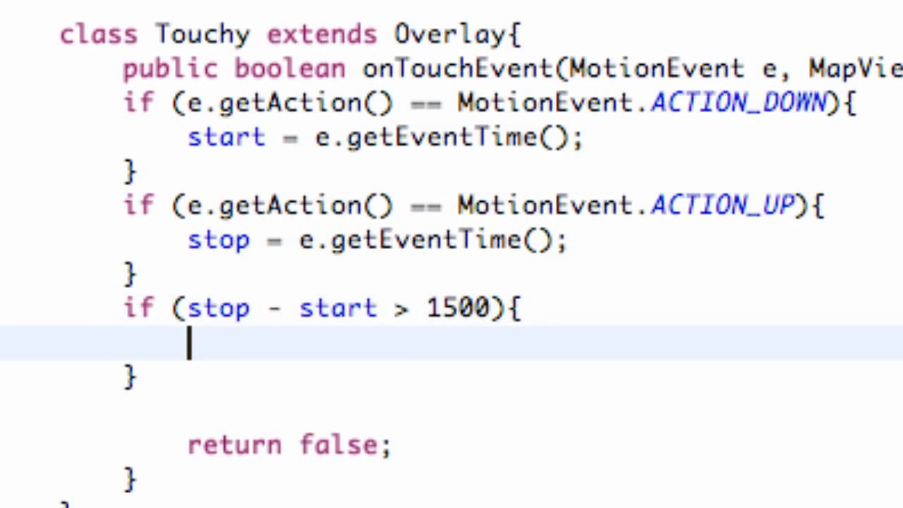
Put a placeholder comment inside the duration-check block.
{"action": "type", "text": "//pro"}
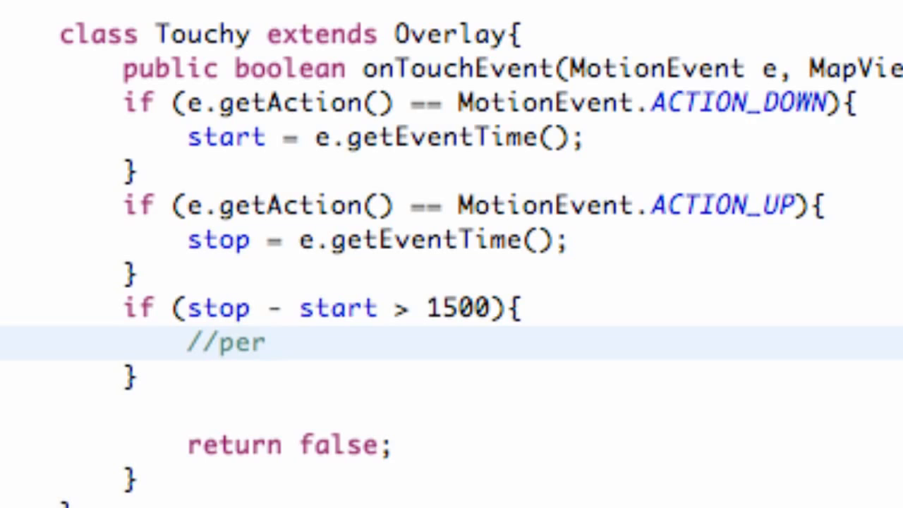
{"action": "type", "text": "for"}
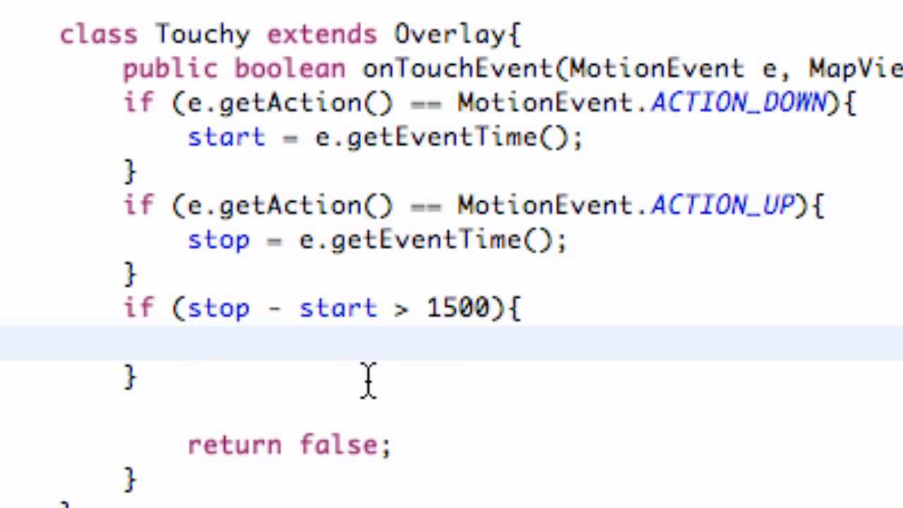
{"action": "left_click", "coordinate": [186, 346]}
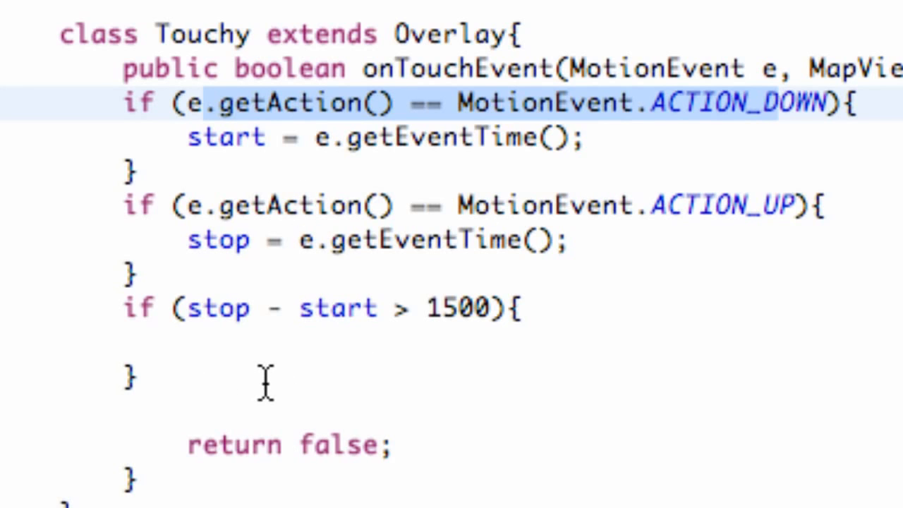
{"action": "left_click", "coordinate": [779, 105]}
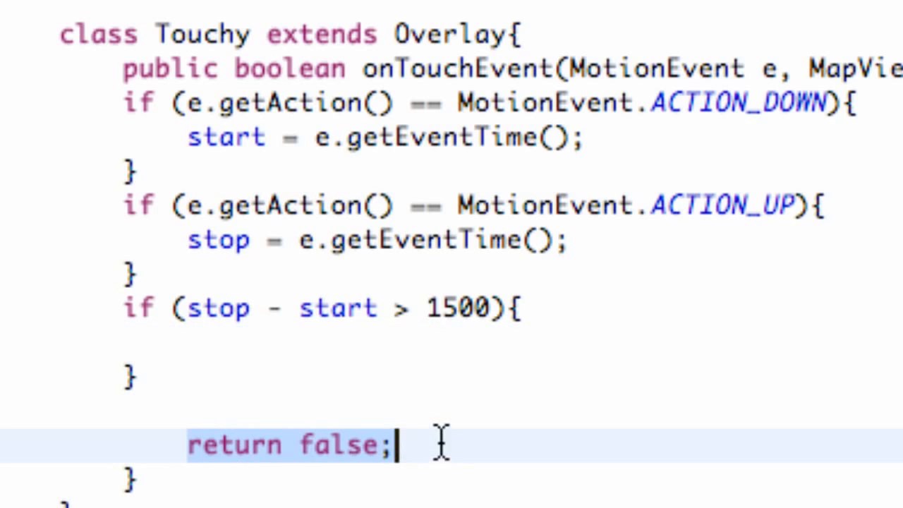
{"action": "double_click", "coordinate": [289, 67]}
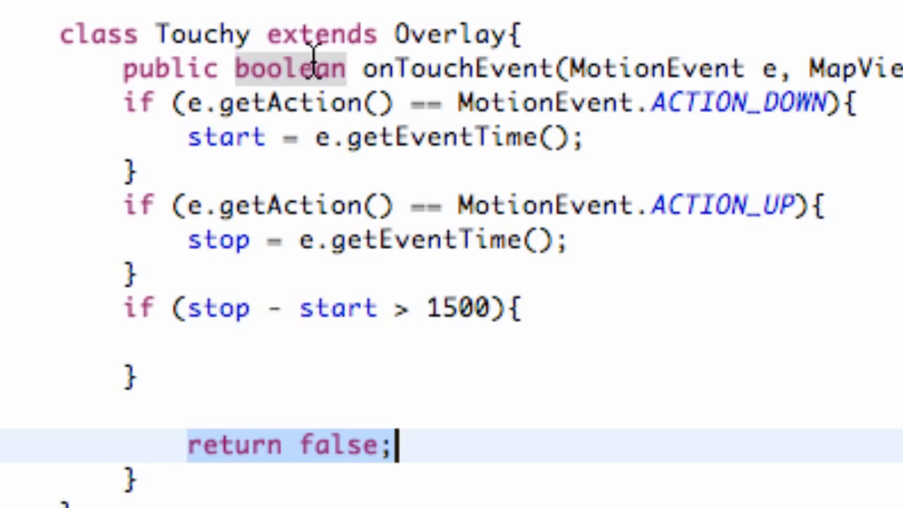